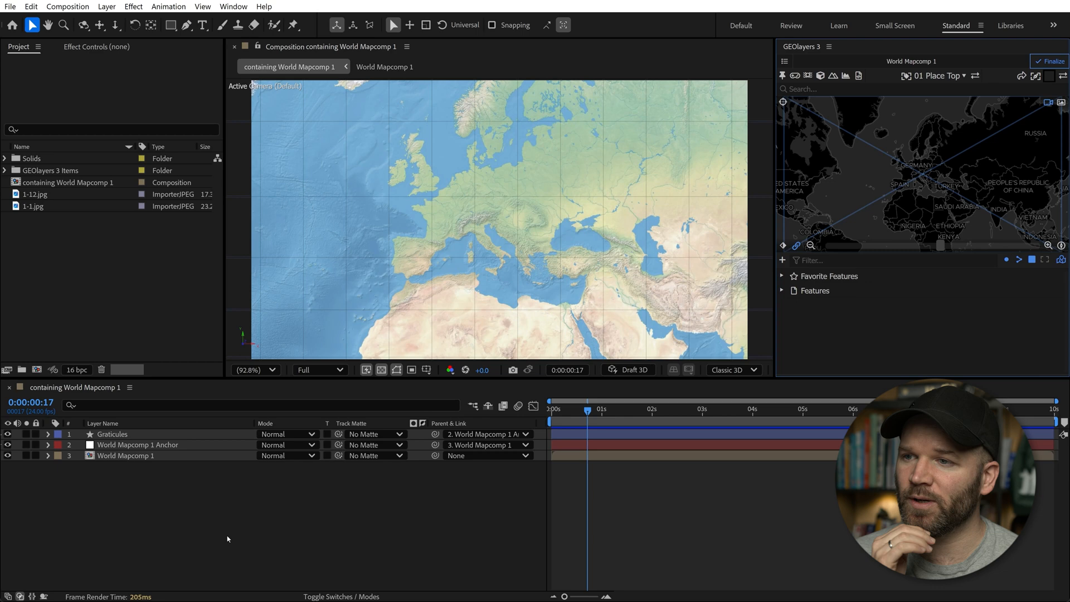
mouse_move(254, 532)
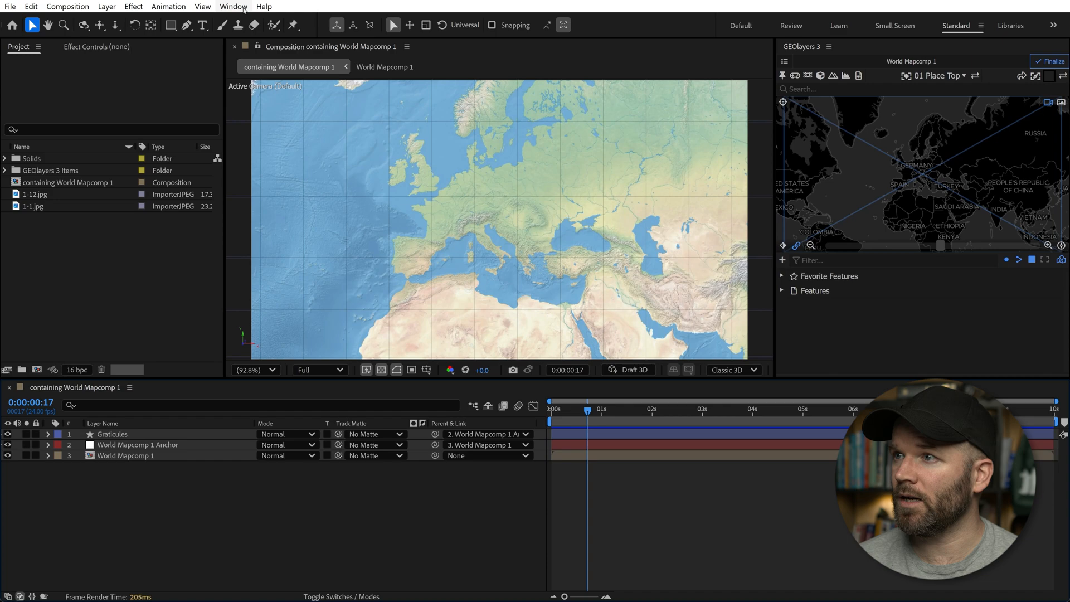
Search "composition" in Effects & Presets to reveal the Composition Border preset
click(232, 6)
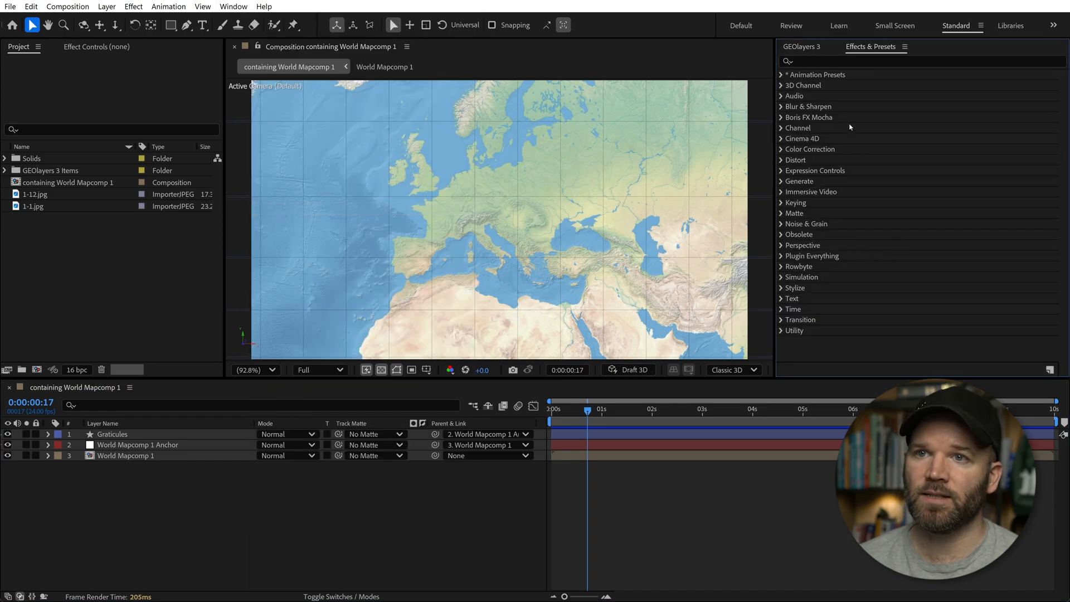
text(composition)
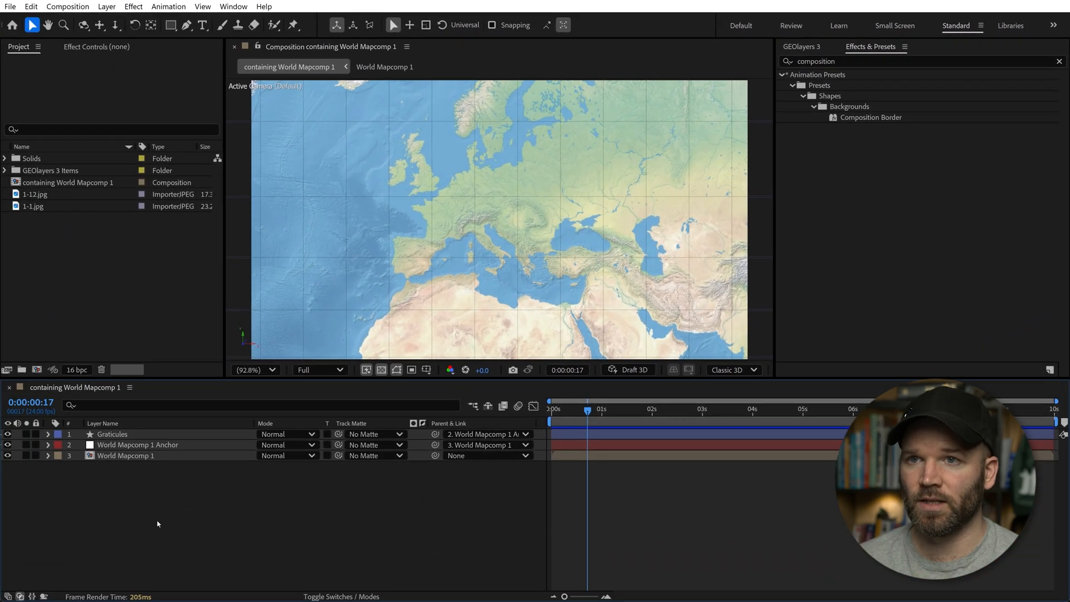
Apply the Composition Border preset and try thinner width and an inward offset
double_click(870, 117)
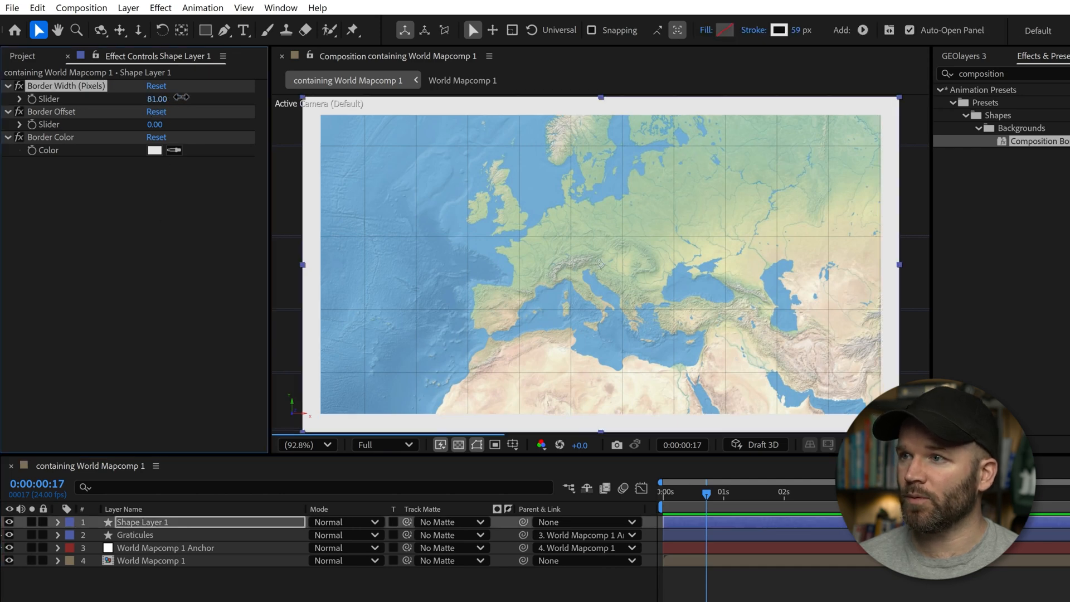
drag(156, 99, 141, 100)
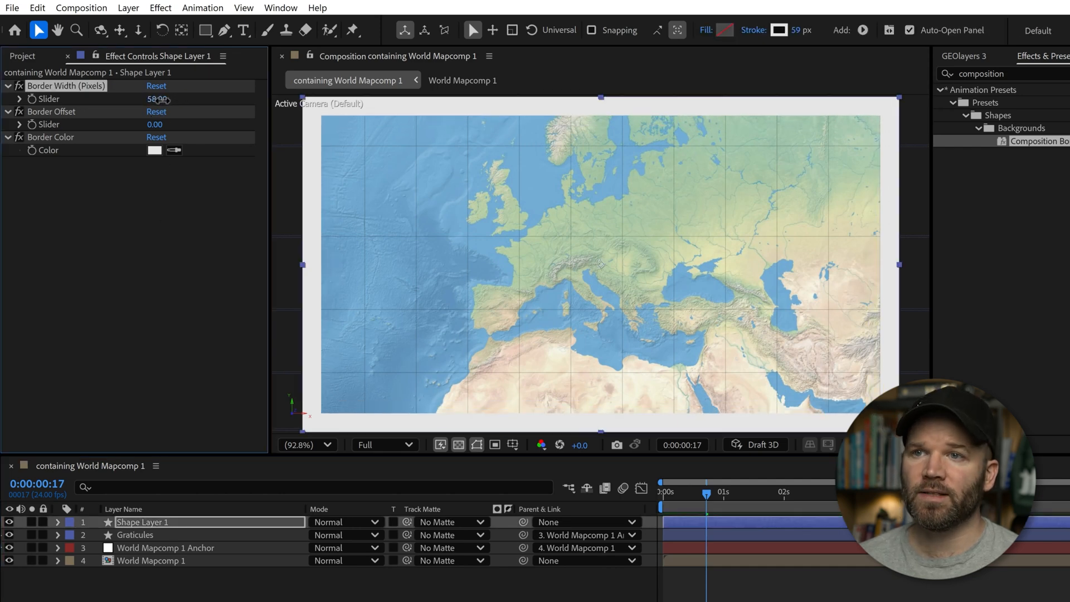
drag(153, 99, 160, 98)
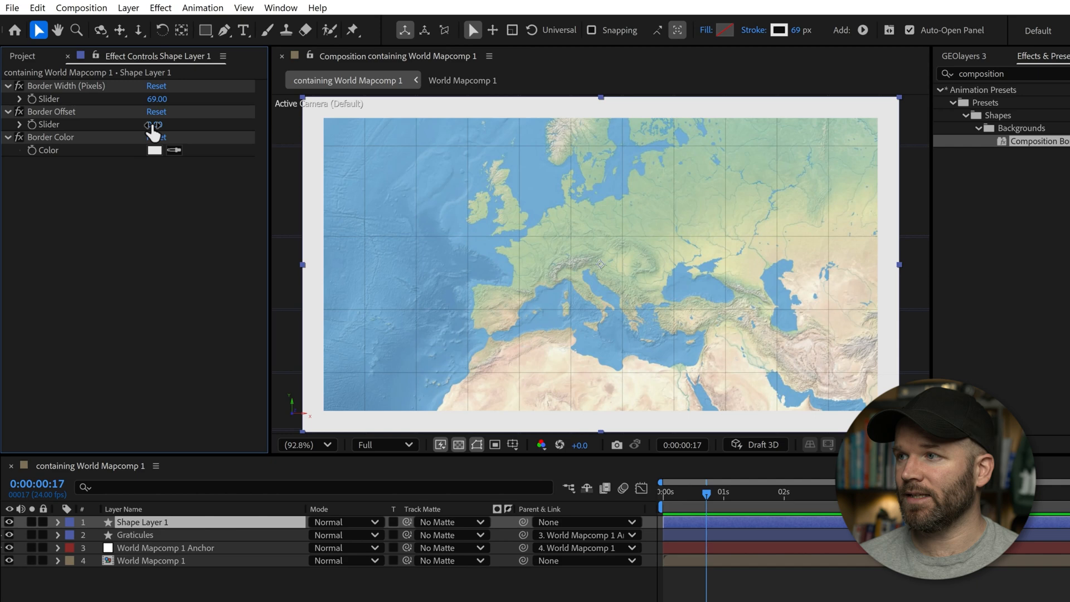
drag(157, 124, 157, 124)
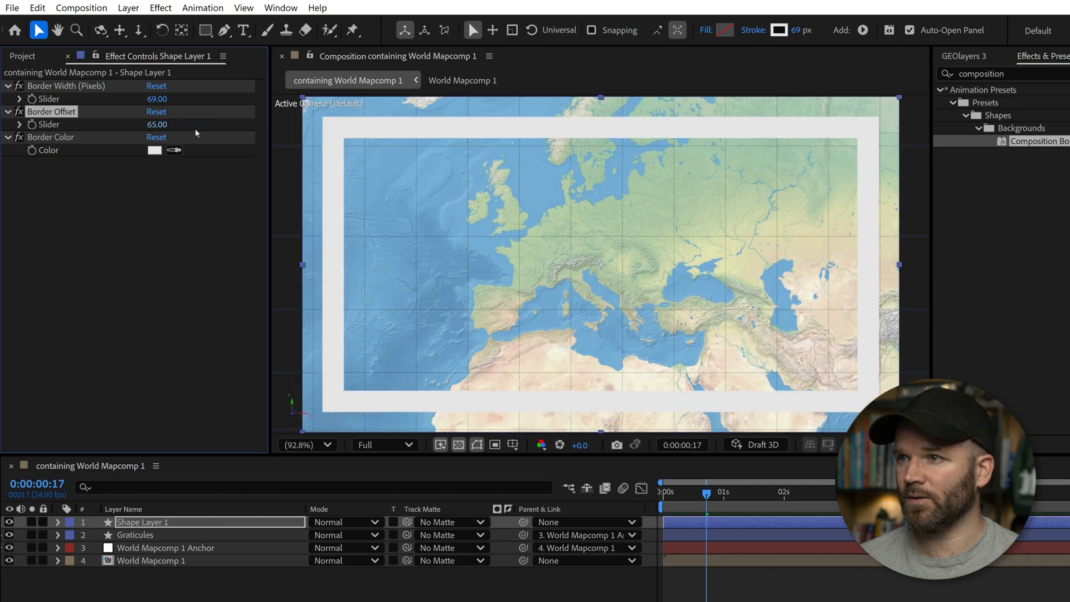
Settle the white border at width 100 with offset 0 and select its shape layer
drag(157, 99, 167, 98)
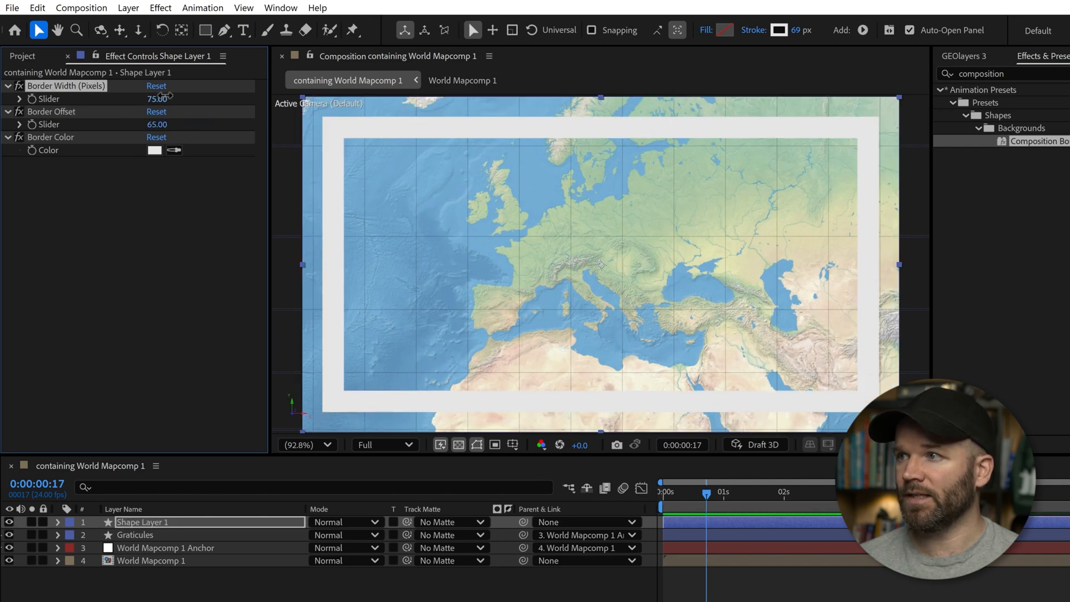
drag(159, 99, 184, 94)
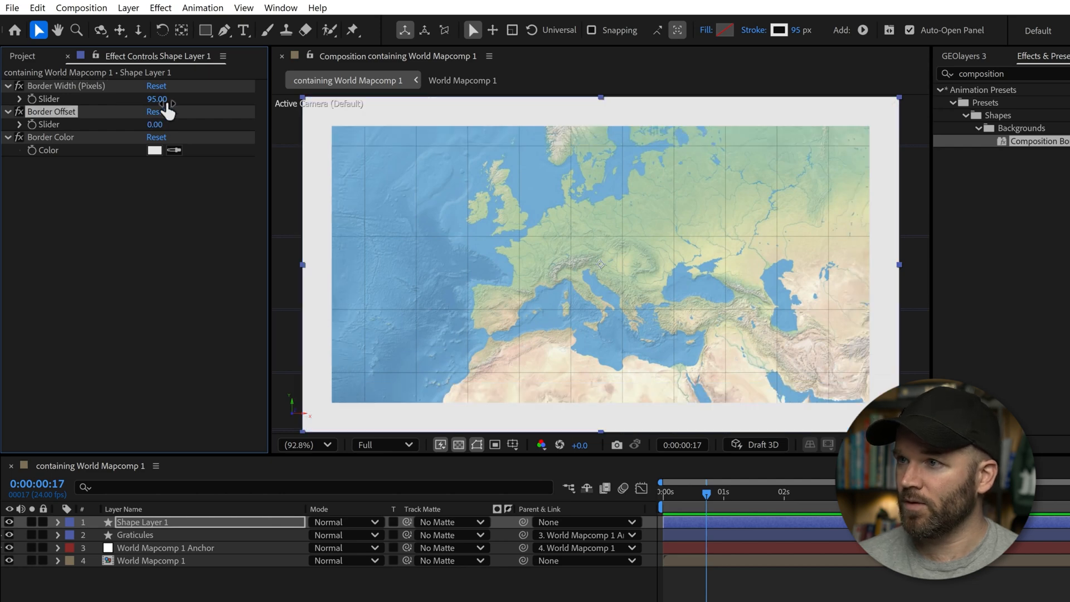
click(157, 98)
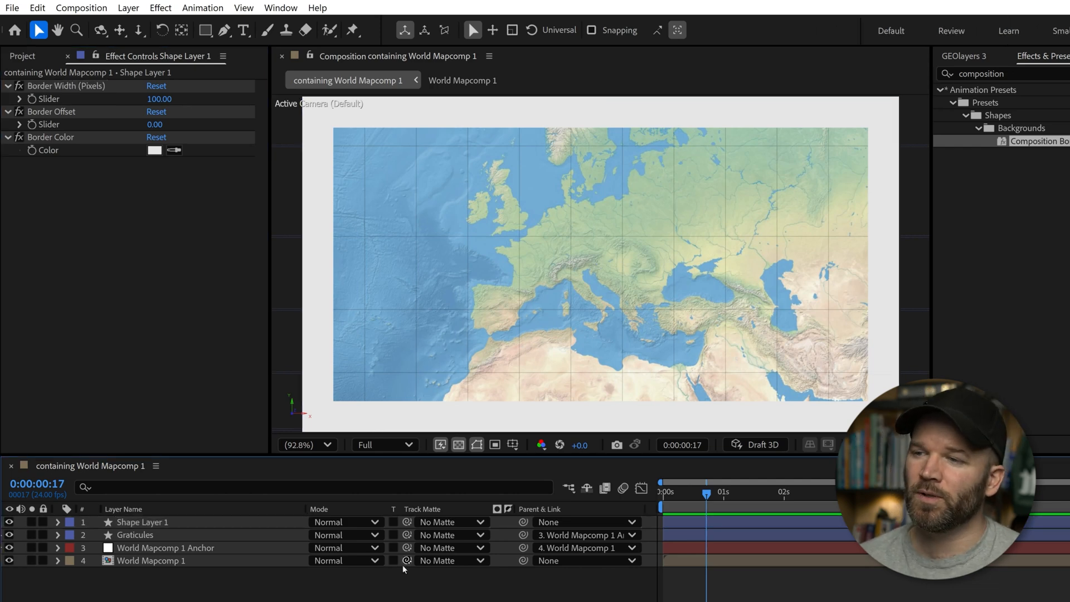
mouse_move(263, 354)
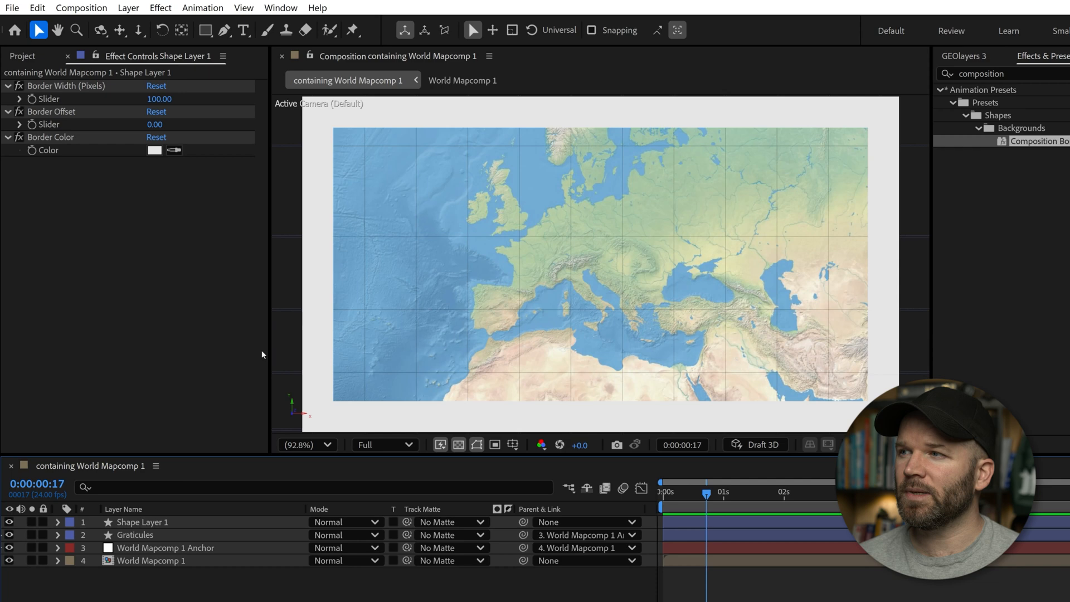
click(145, 521)
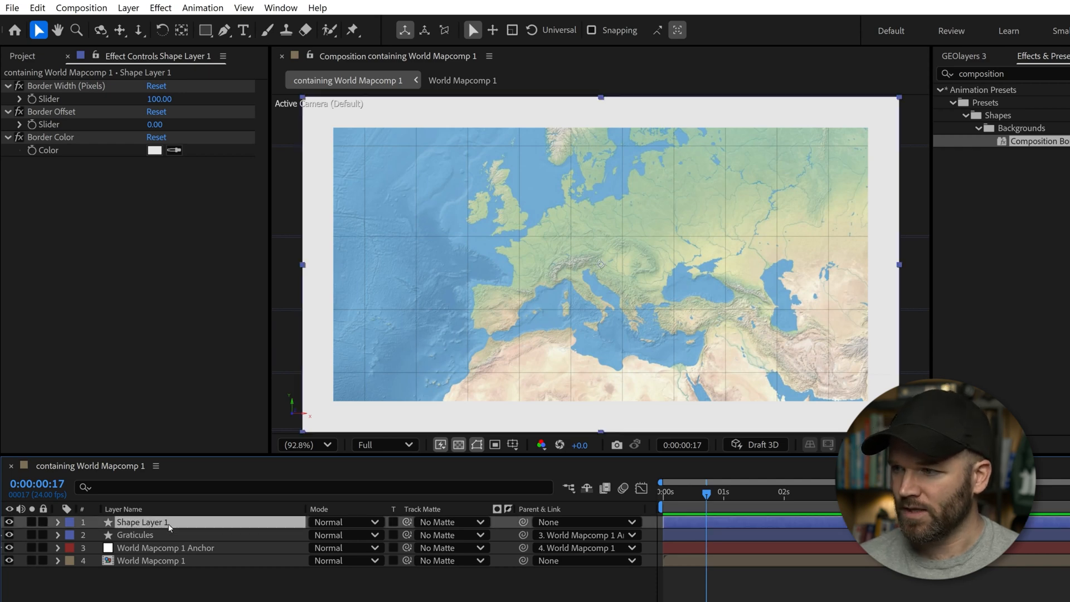
Rename the border layer White Border and add a Black Inner Line layer
double_click(143, 522)
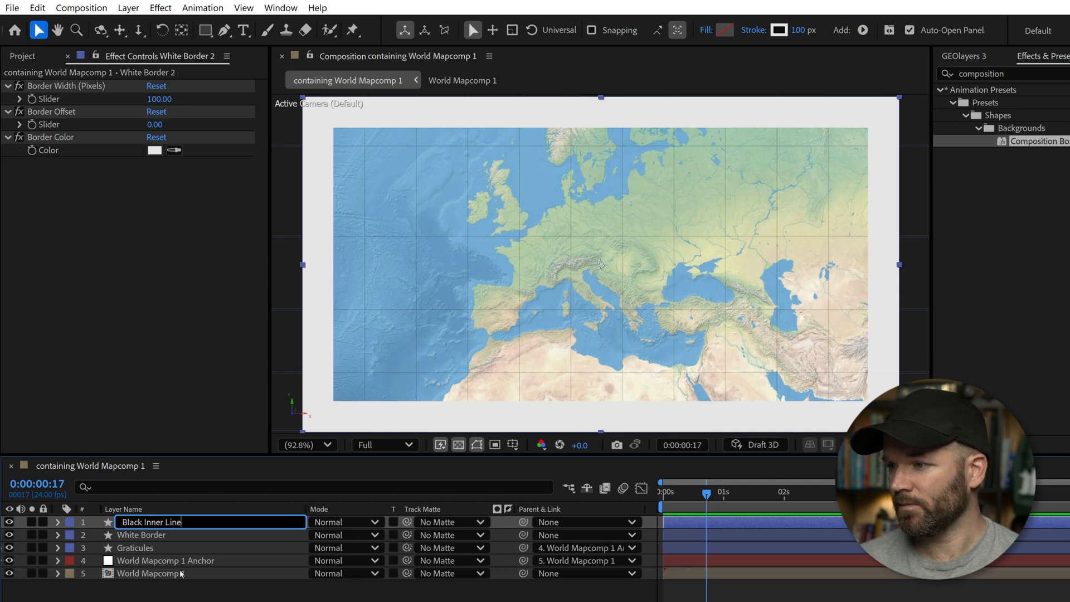
click(153, 149)
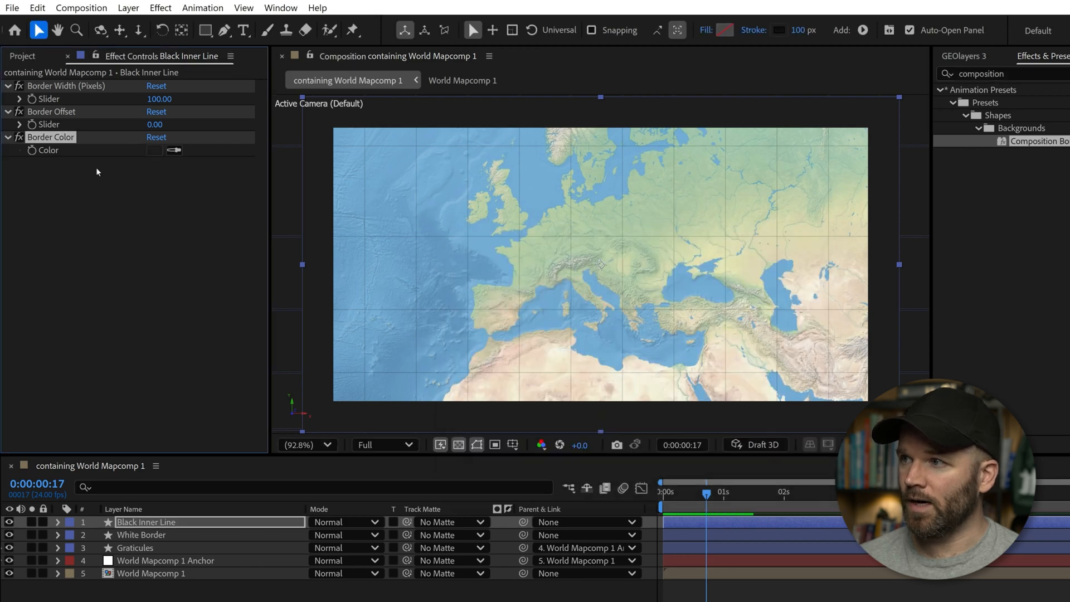
Give the black inner line a thin border width and a 100 offset
double_click(160, 98)
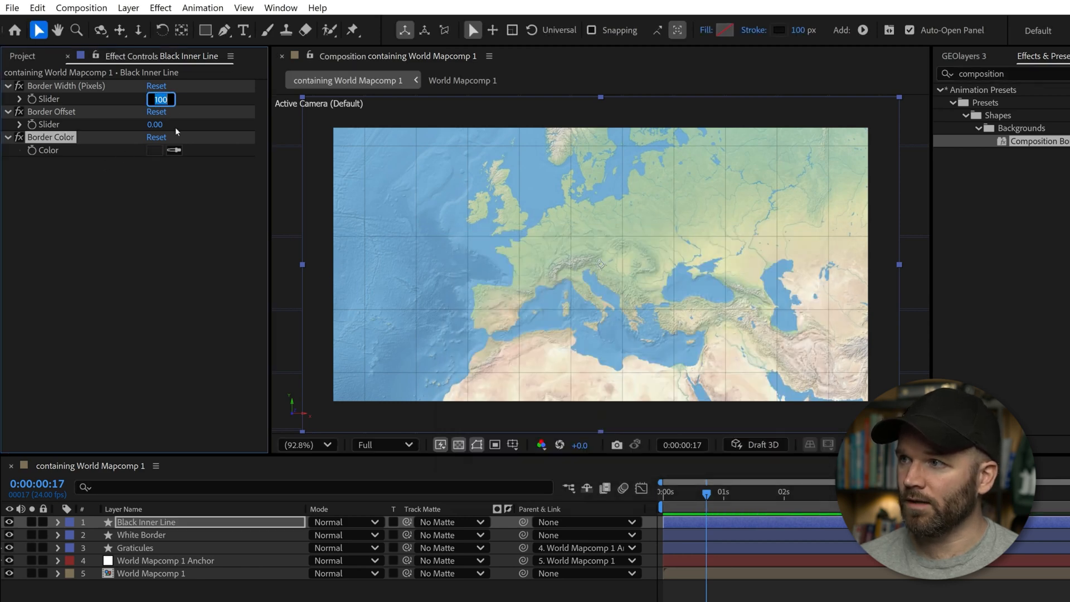
text(5.)
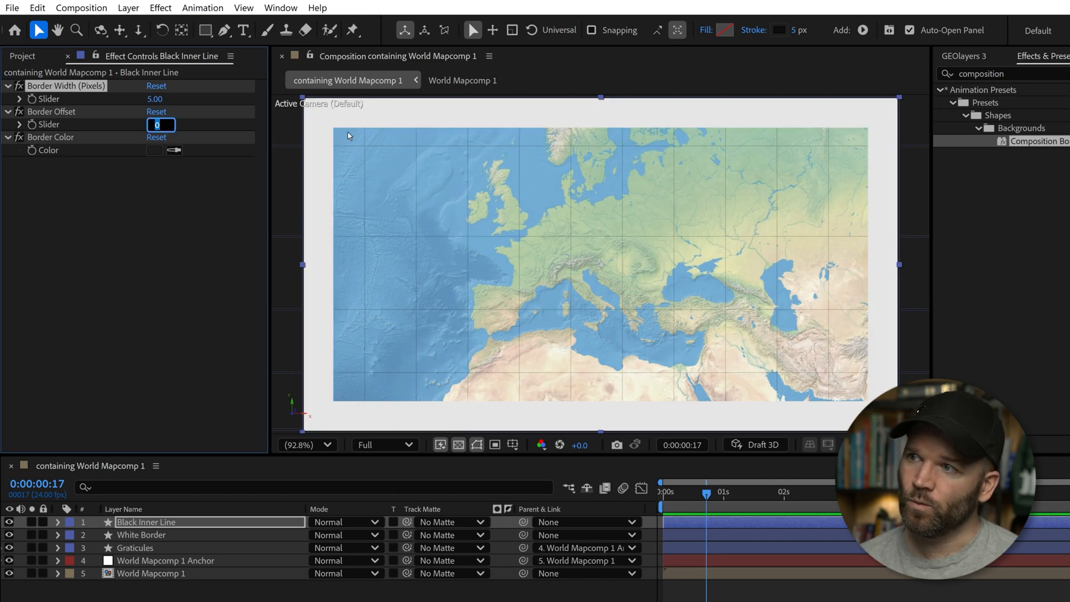
text(1)
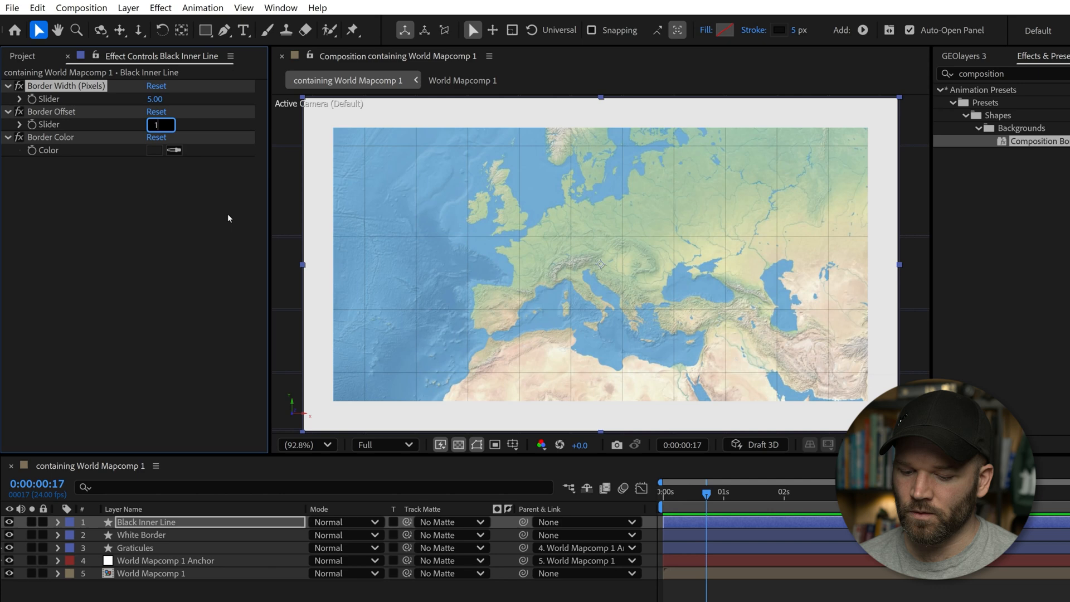
text(100.00)
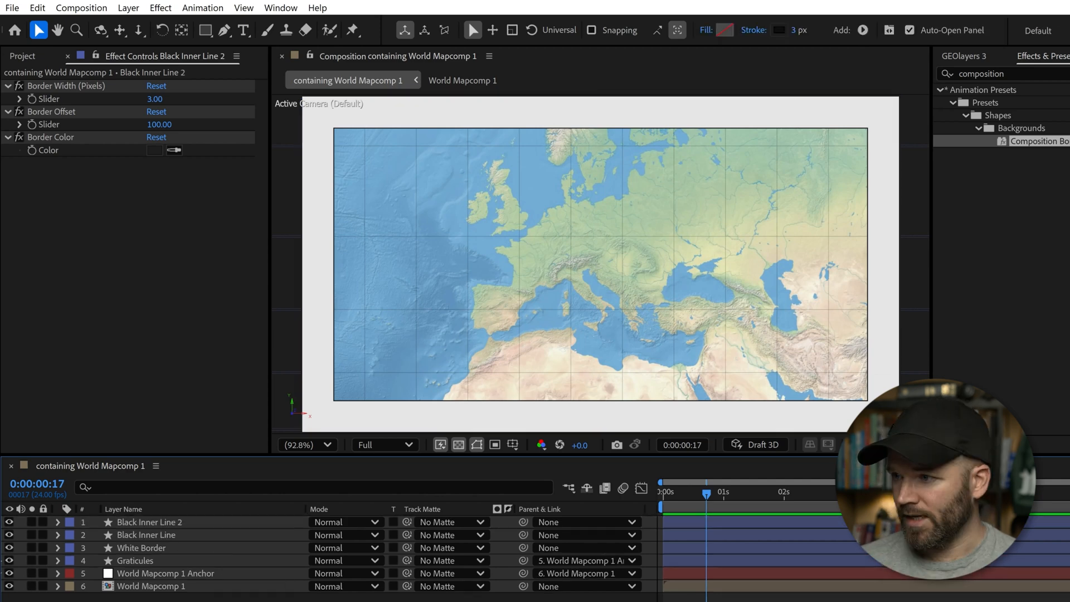
Scrub Black Inner Line 2's Border Offset down from 100 to form a double-line frame
click(148, 521)
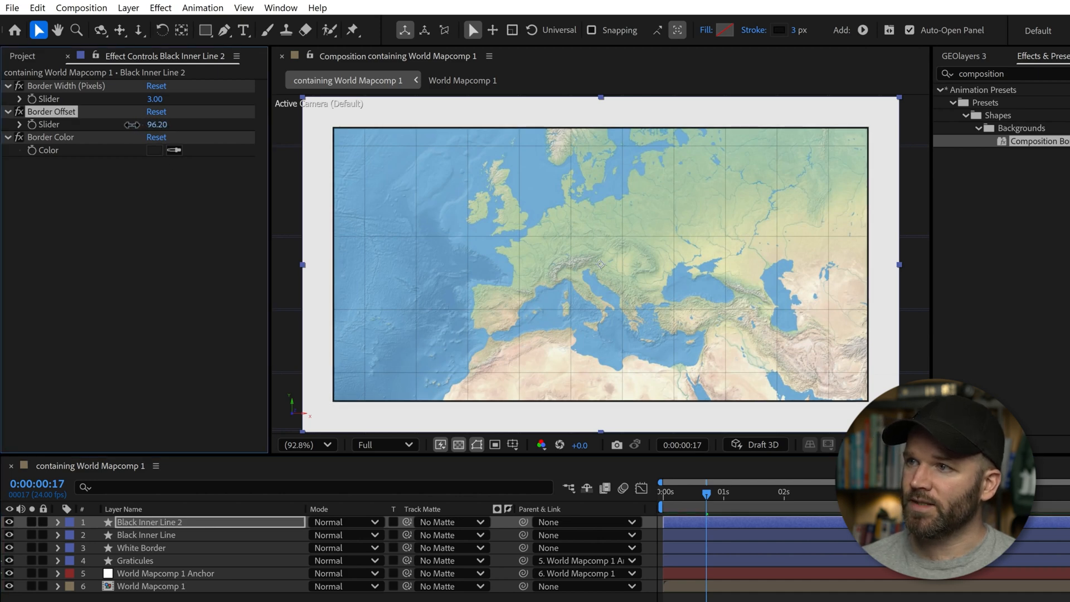
drag(156, 124, 144, 124)
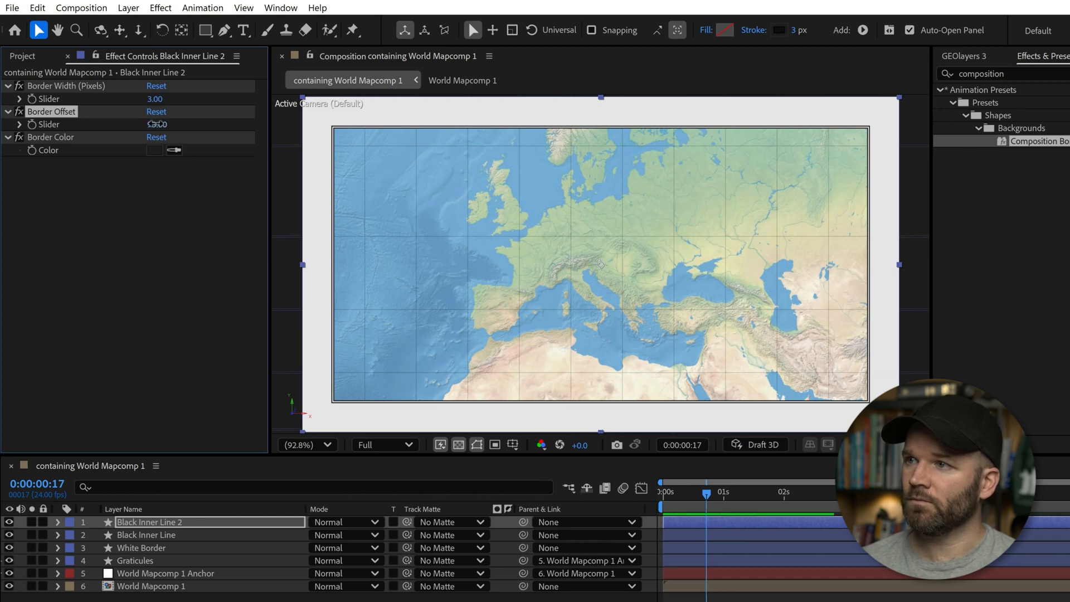
drag(156, 124, 205, 124)
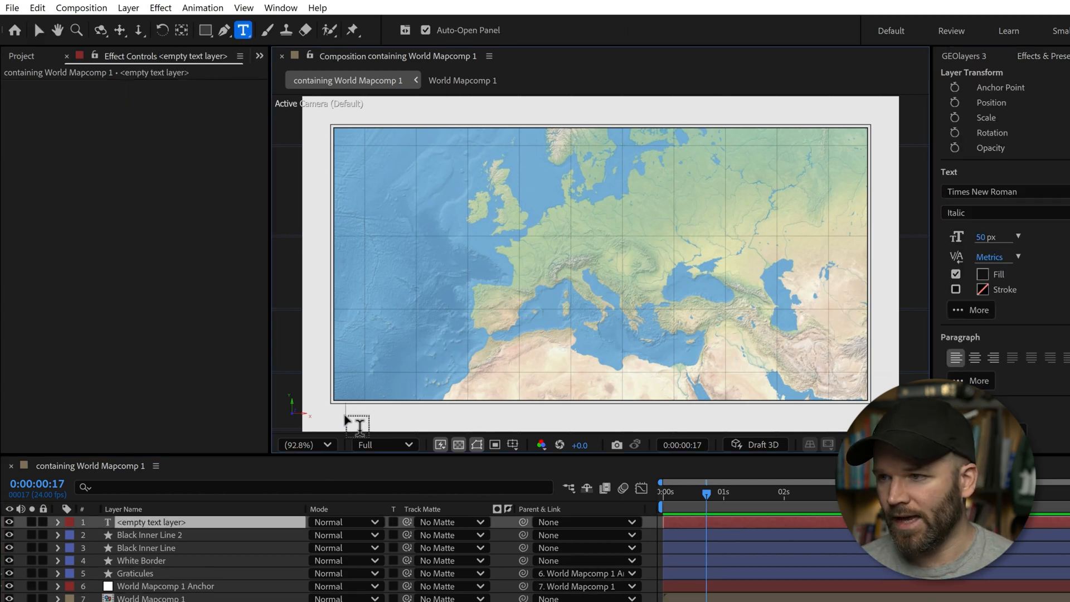
text(@Natural Earth)
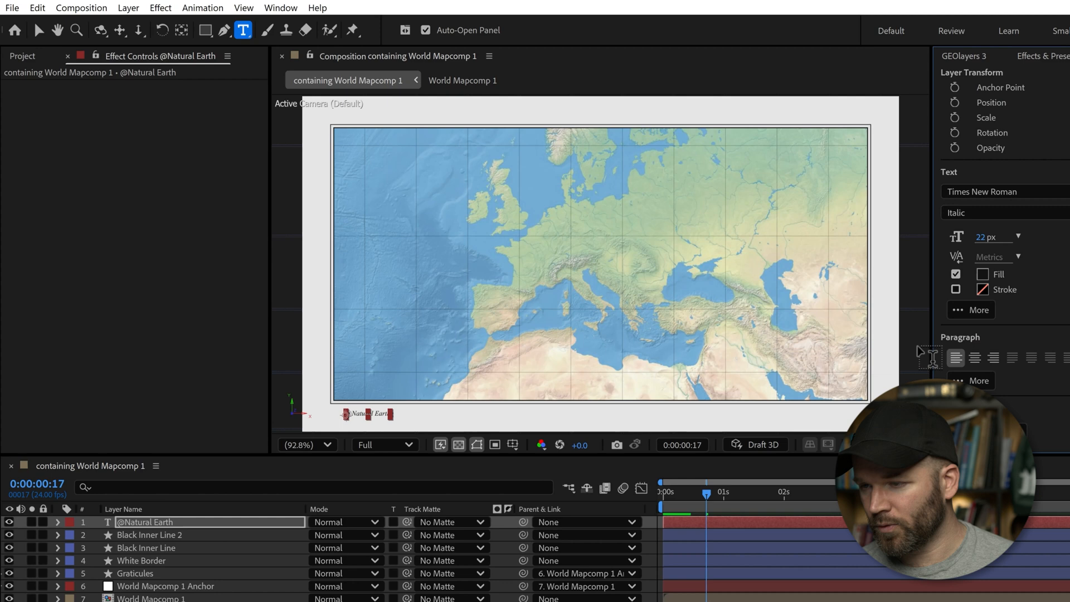
click(40, 29)
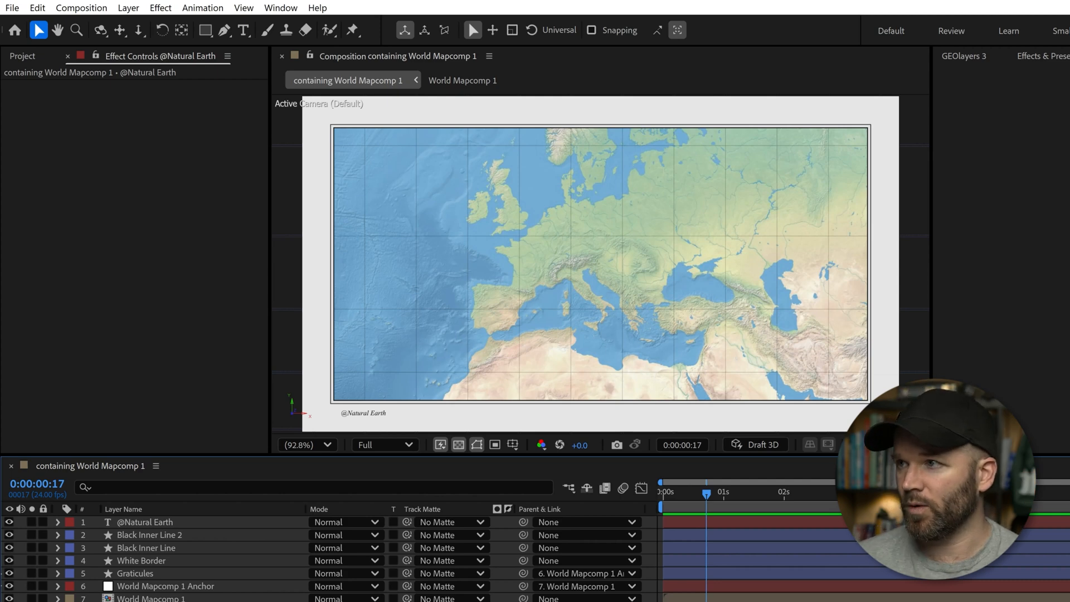
click(80, 8)
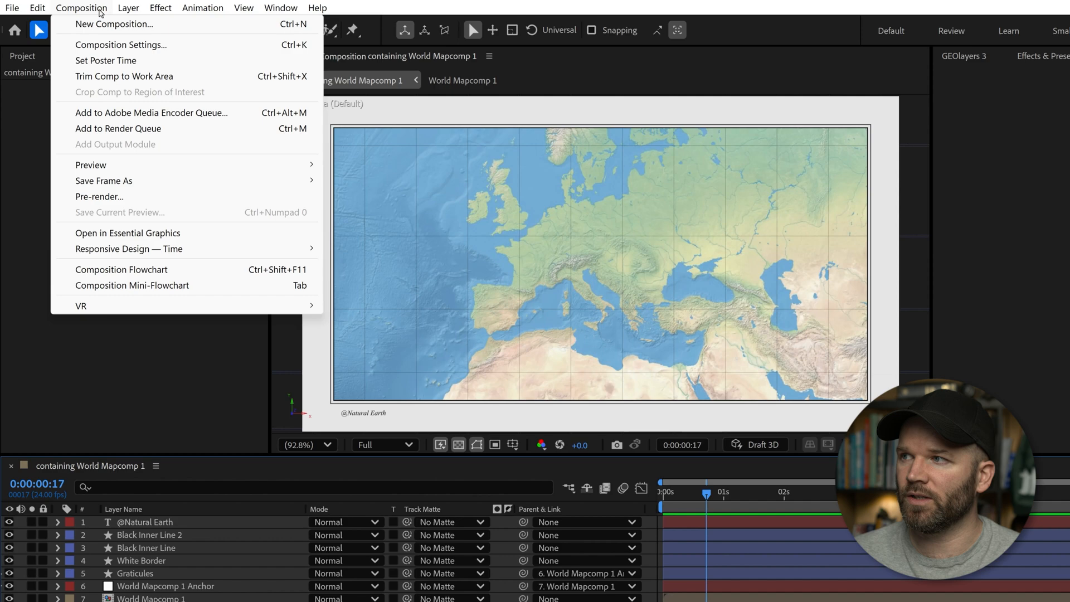
Resize the composition to a tall portrait frame via Composition Settings
click(119, 45)
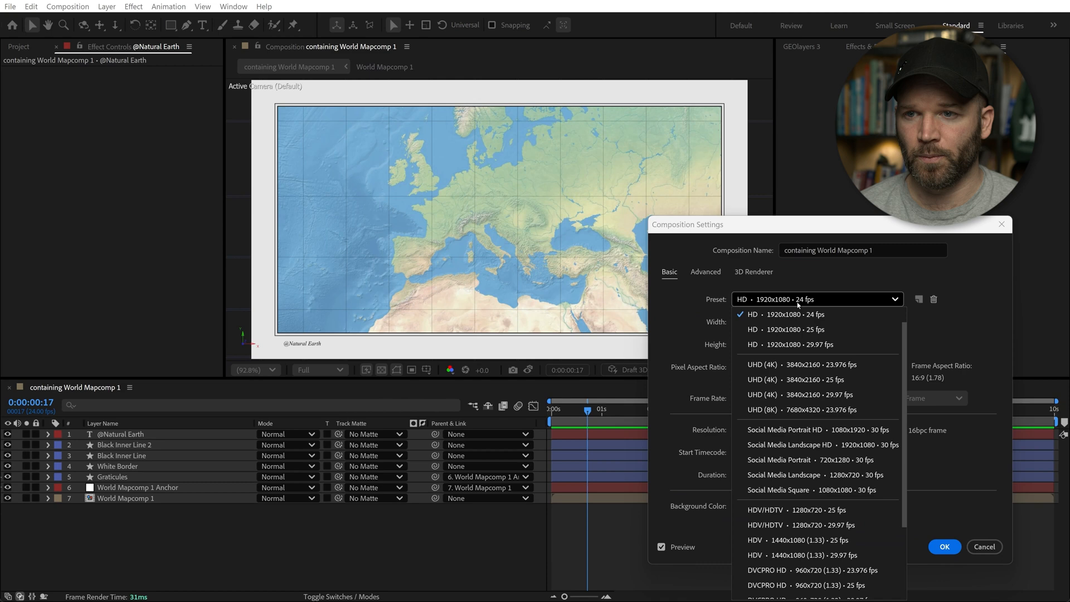
mouse_move(797, 445)
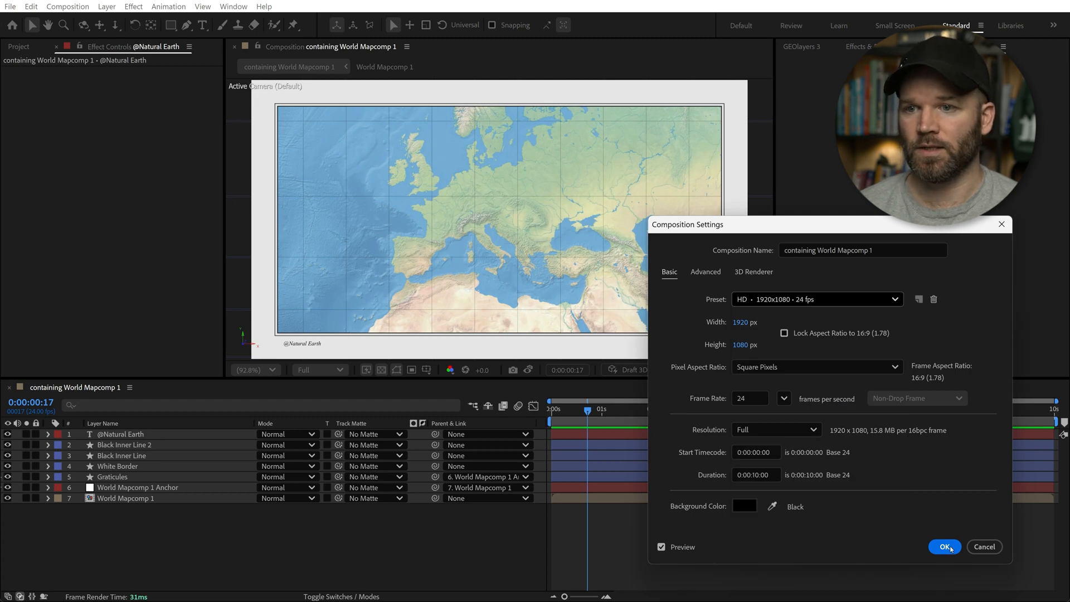
click(944, 547)
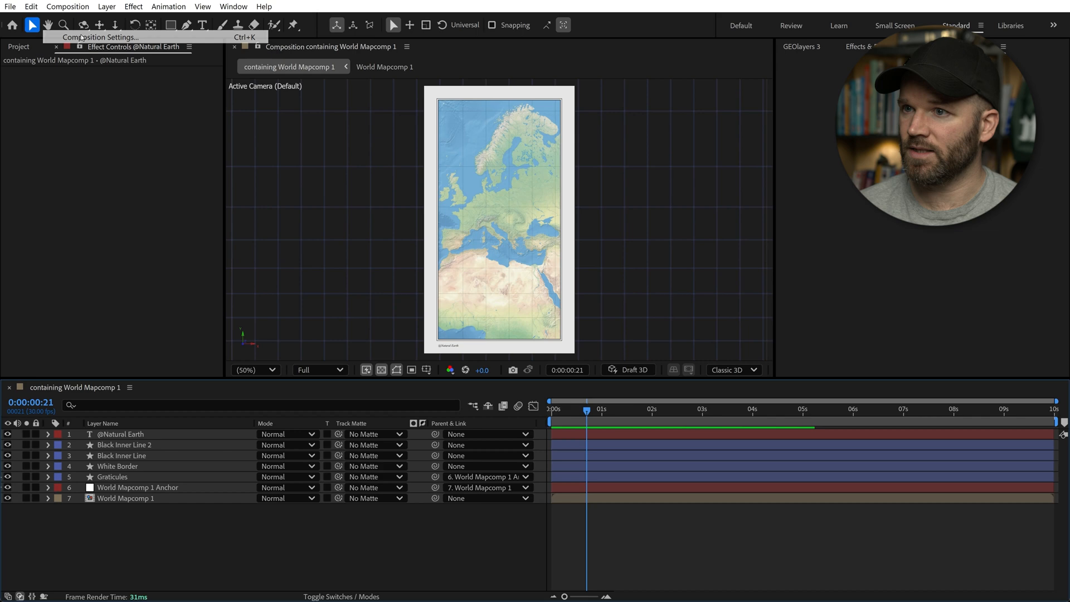
Switch the composition back to the HD 1920x1080 24 fps preset
click(101, 37)
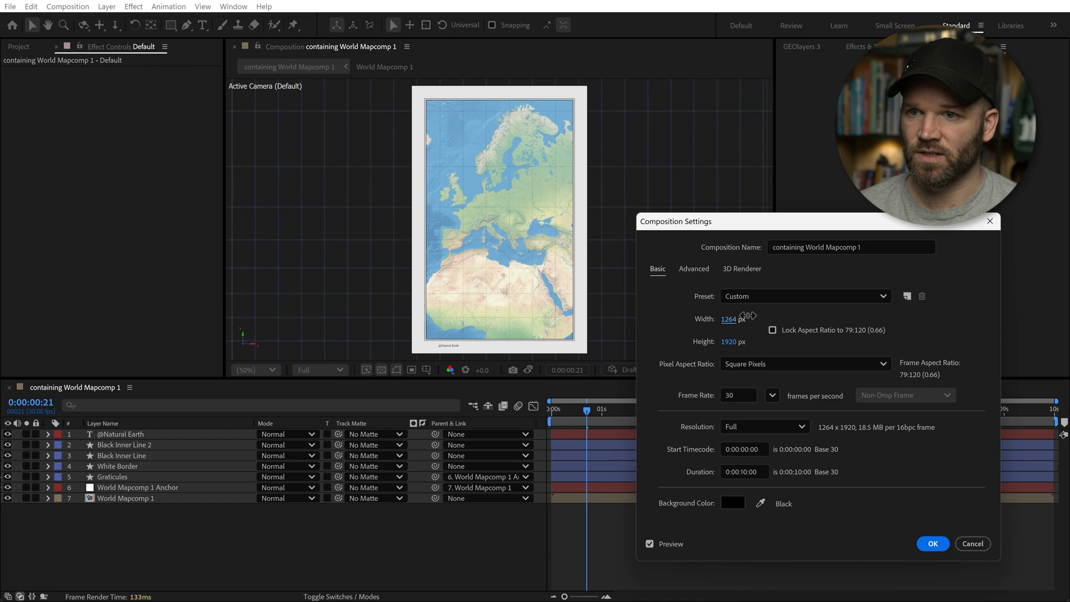
click(805, 297)
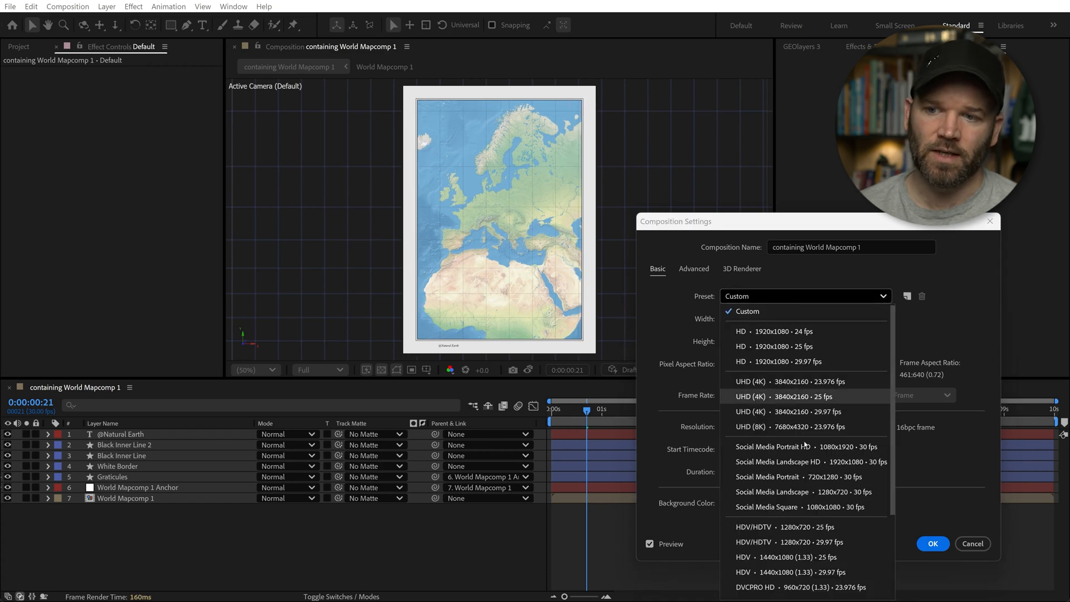
click(794, 506)
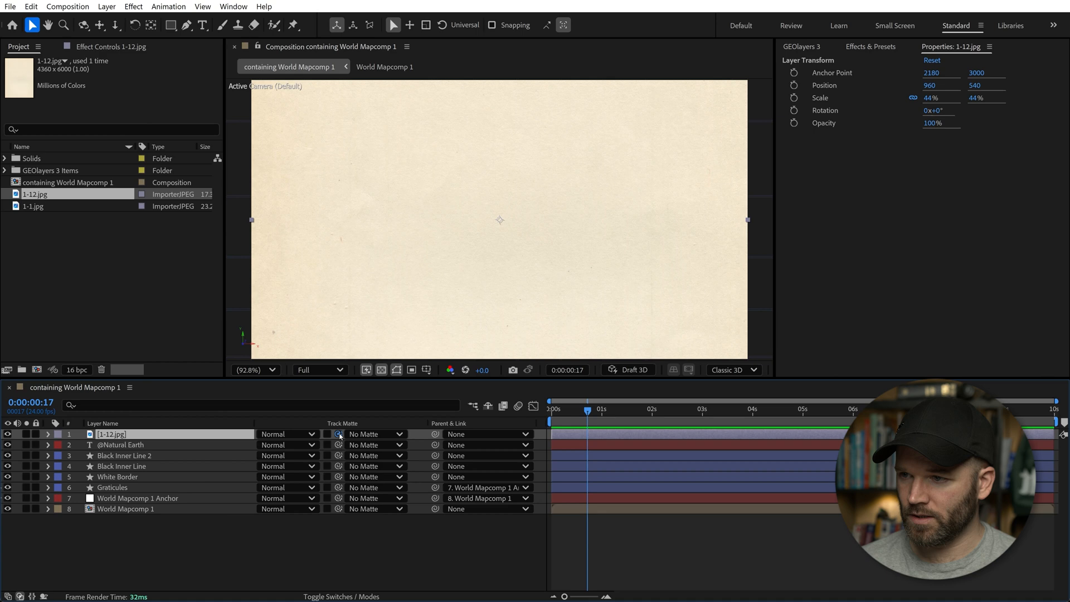
Matte the 1-12.jpg paper texture to White Border and blend it with Multiply
drag(339, 434, 108, 476)
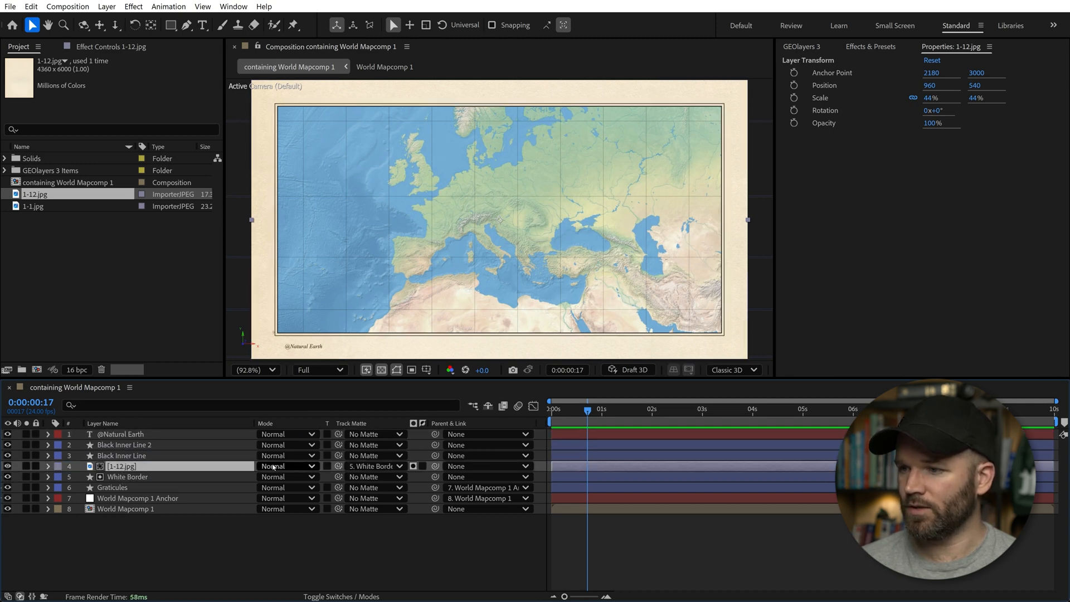
click(278, 466)
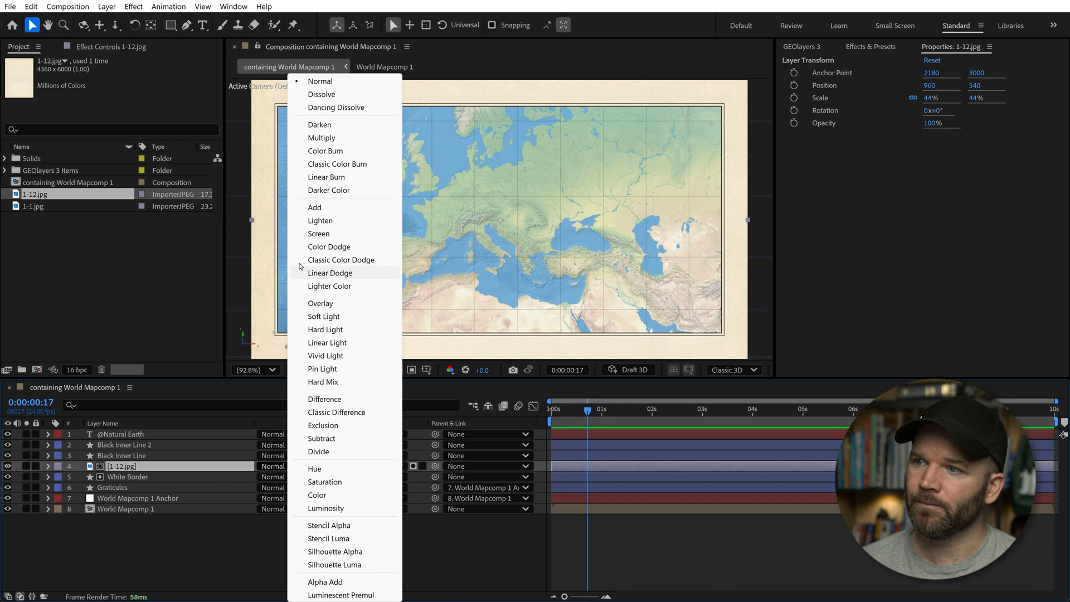
mouse_move(321, 138)
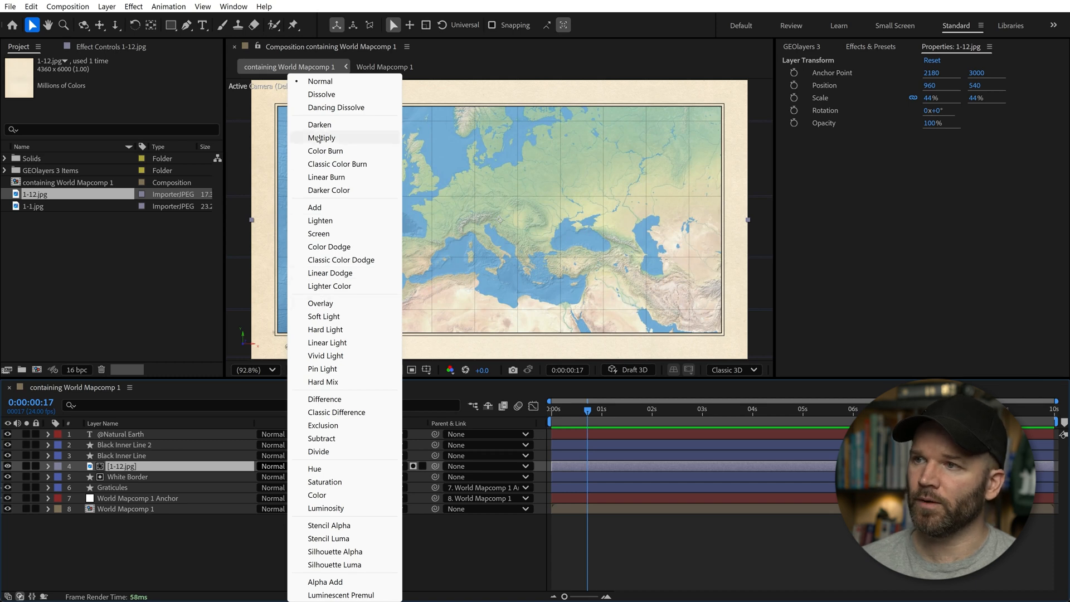
click(321, 137)
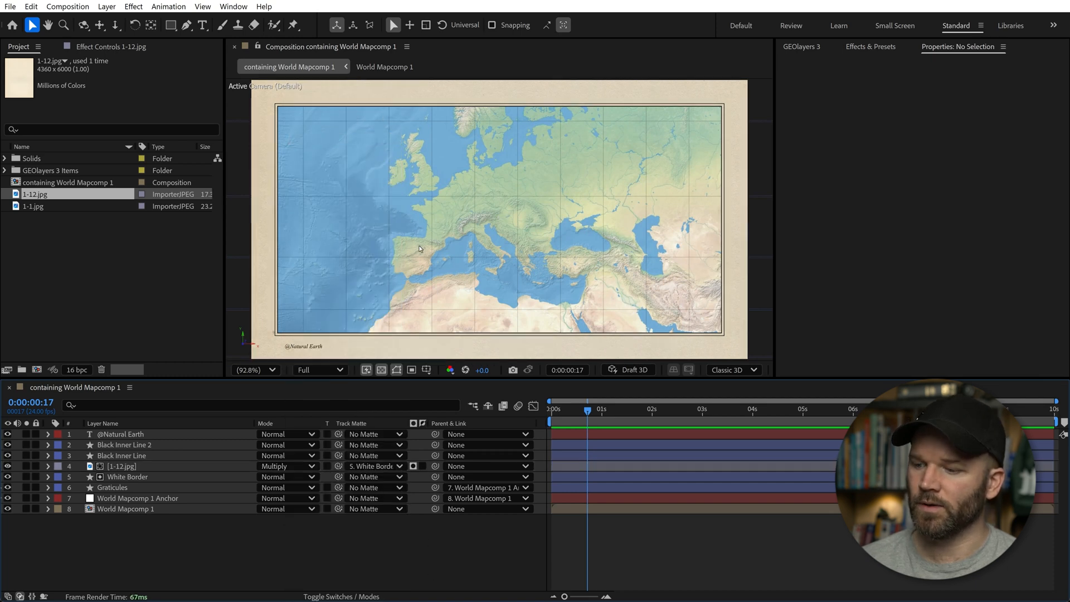